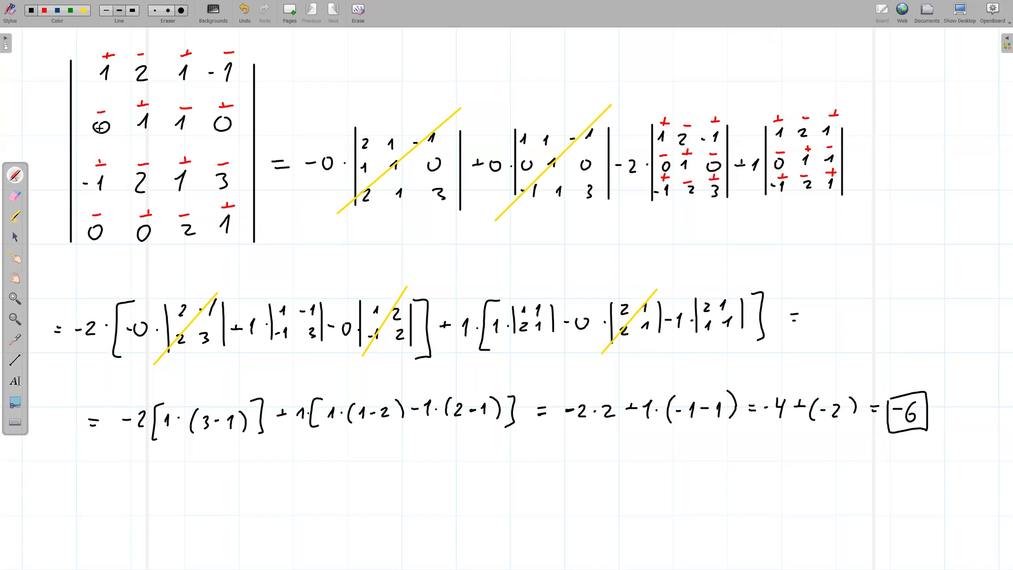
Step: Bring up the empty Thetawise chat and switch the Advanced Solver option off
click(131, 119)
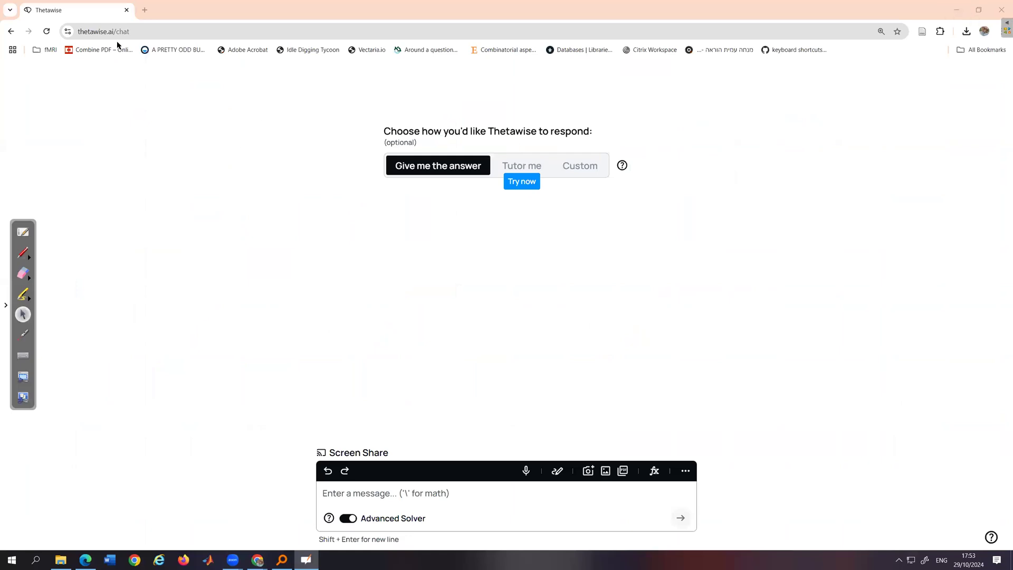
mouse_move(86, 41)
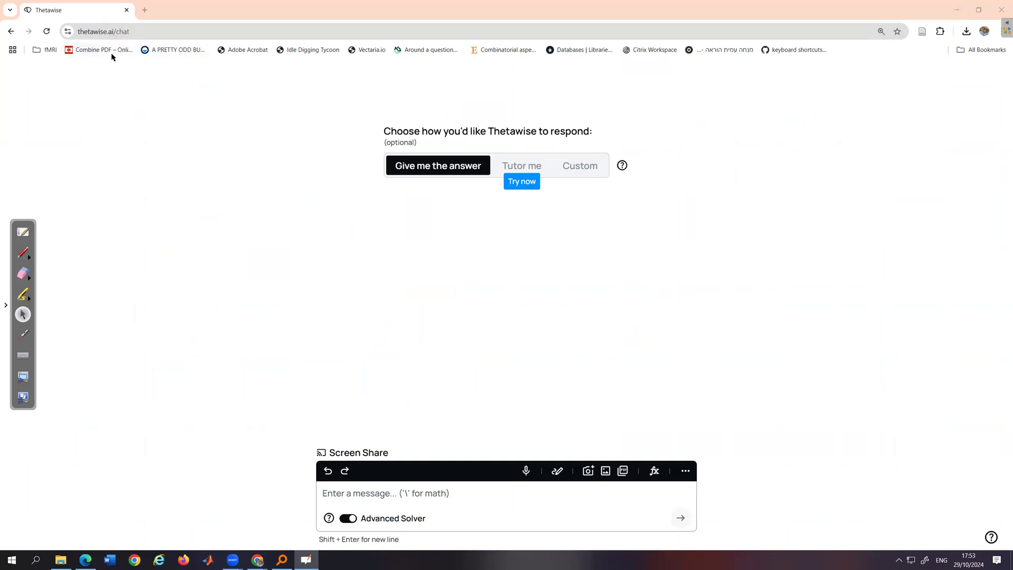
mouse_move(377, 526)
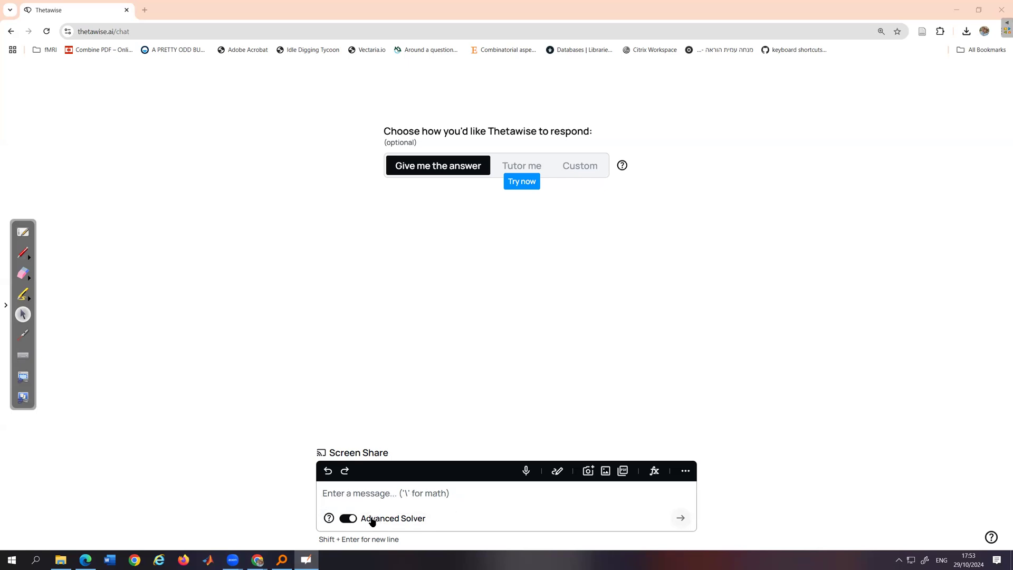
click(347, 517)
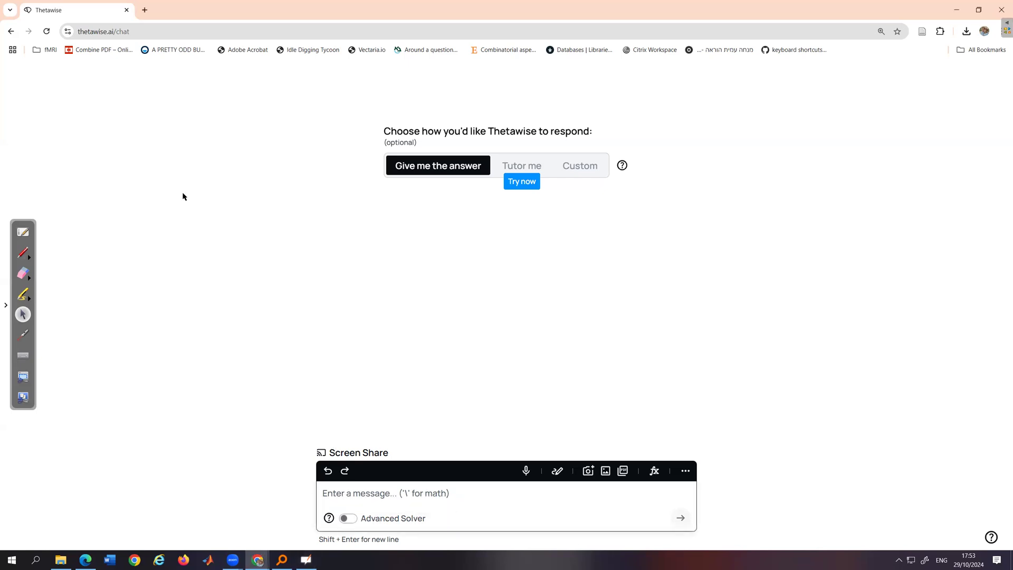
mouse_move(380, 479)
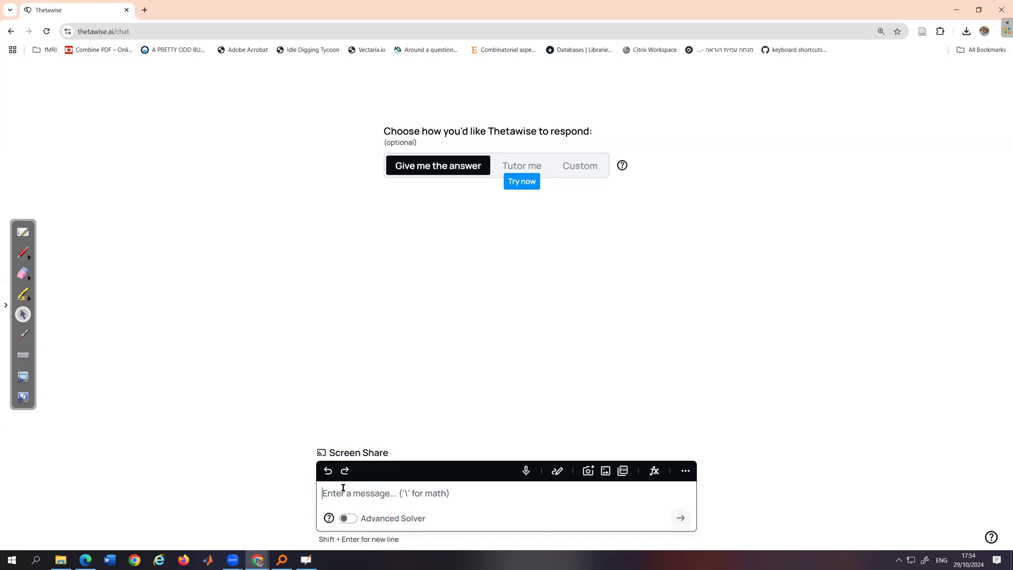
Step: Write "Please calculate:" in the message and start editing an empty math field after it
text(Pla)
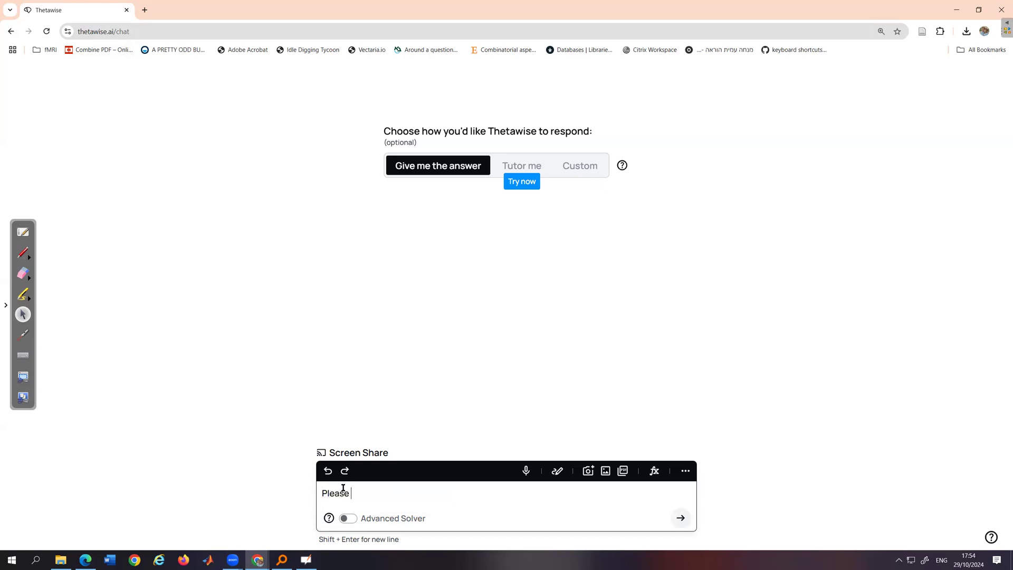
text(calcul)
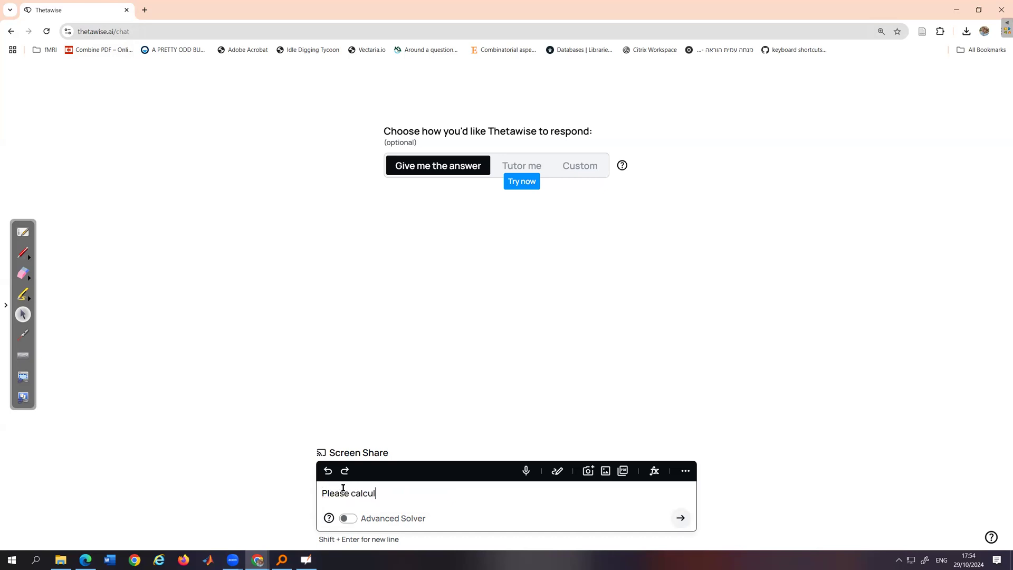
text(ate)
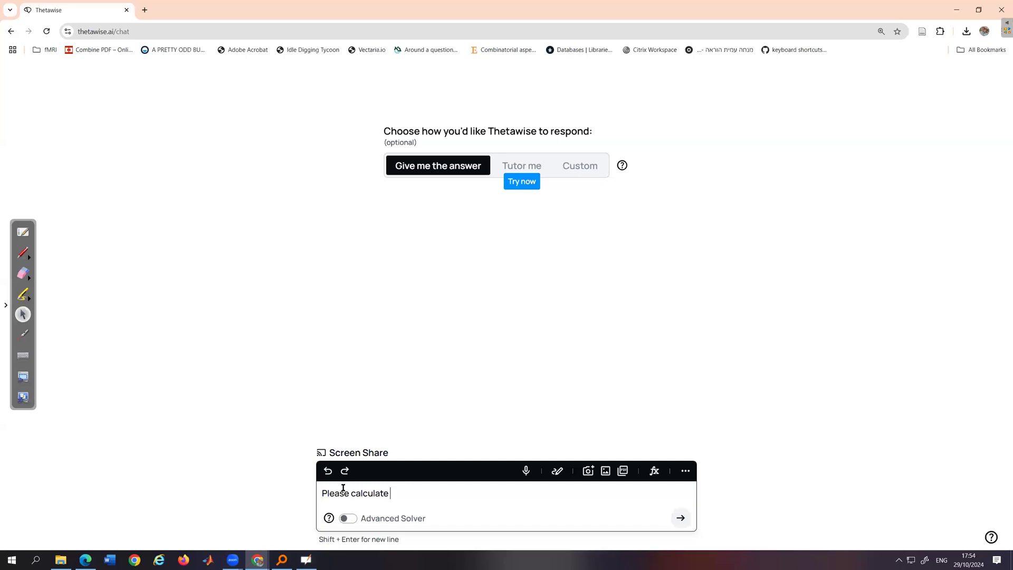
text(:)
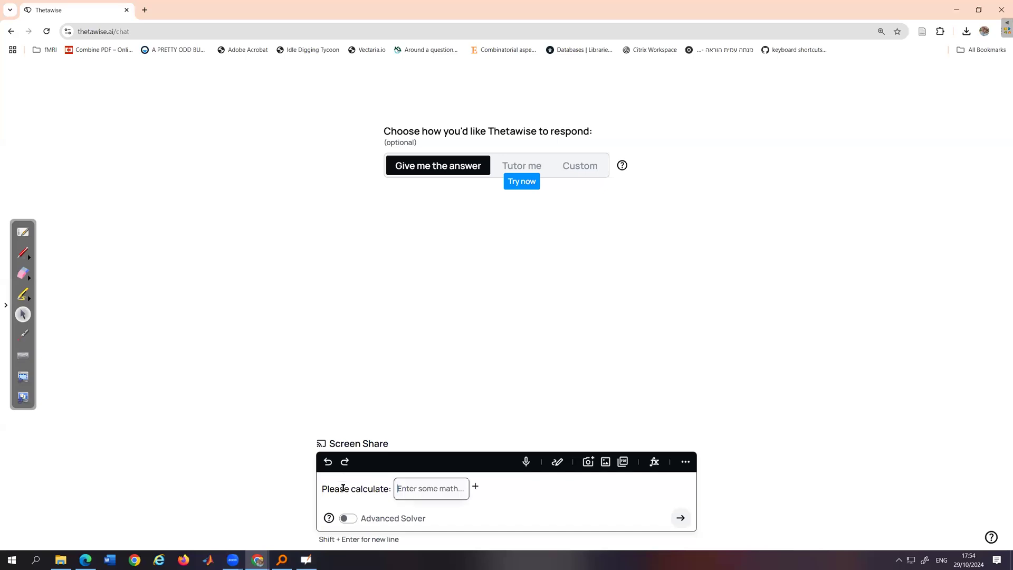
mouse_move(416, 473)
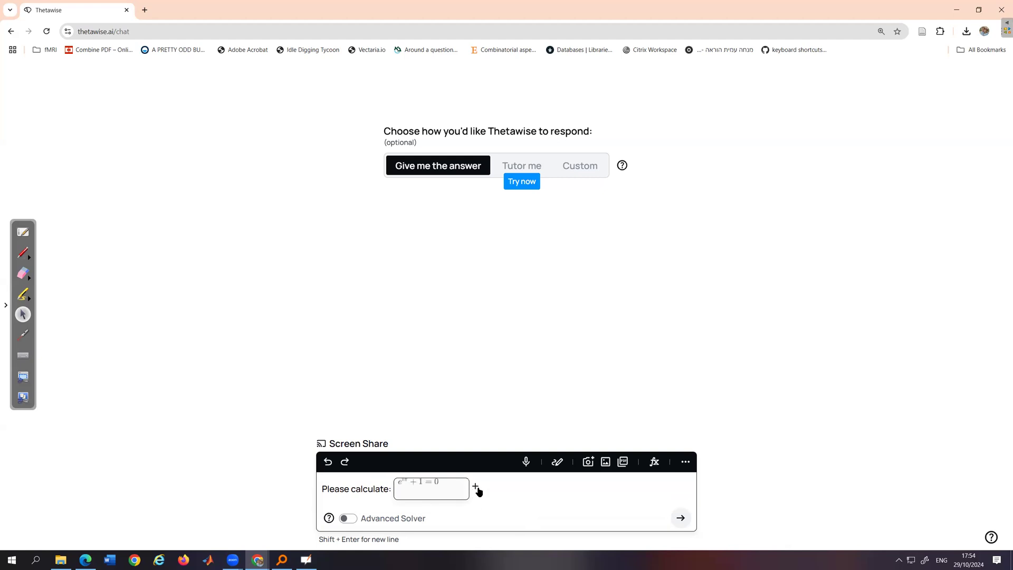
click(430, 489)
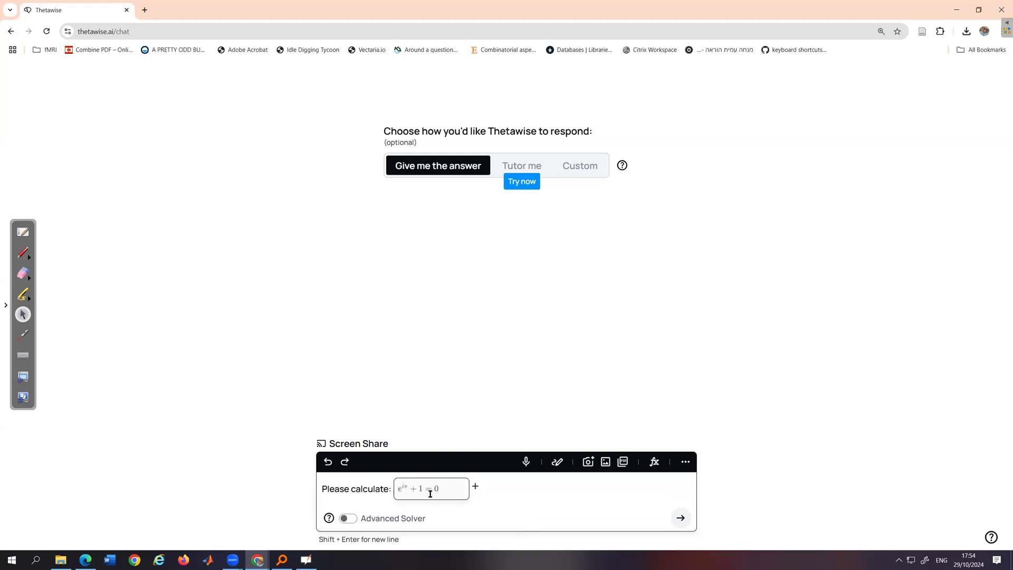
click(431, 489)
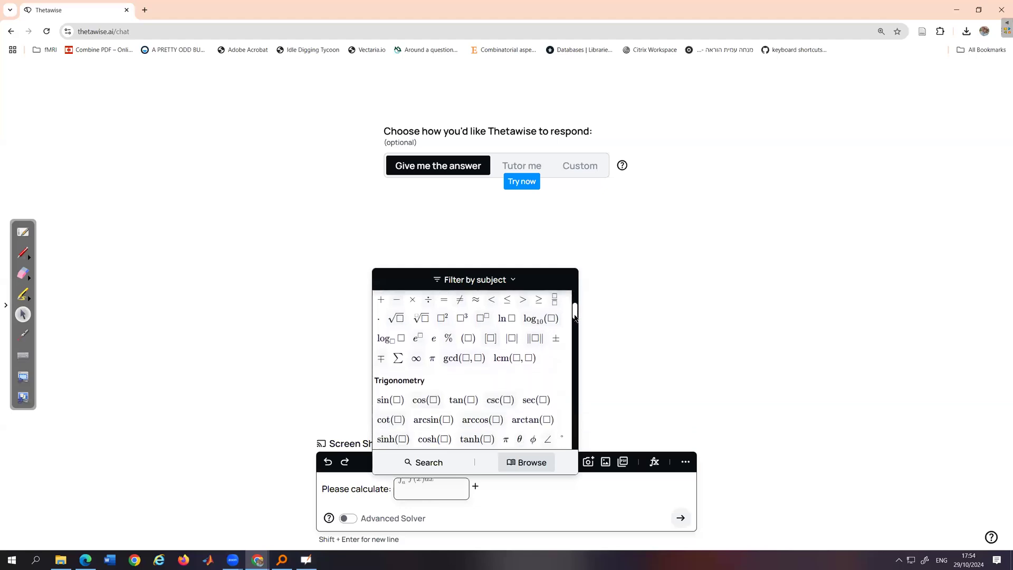
Step: Insert det(□) of a 4x4 letter-entry matrix template from the Linear Algebra symbols
scroll(down, 3)
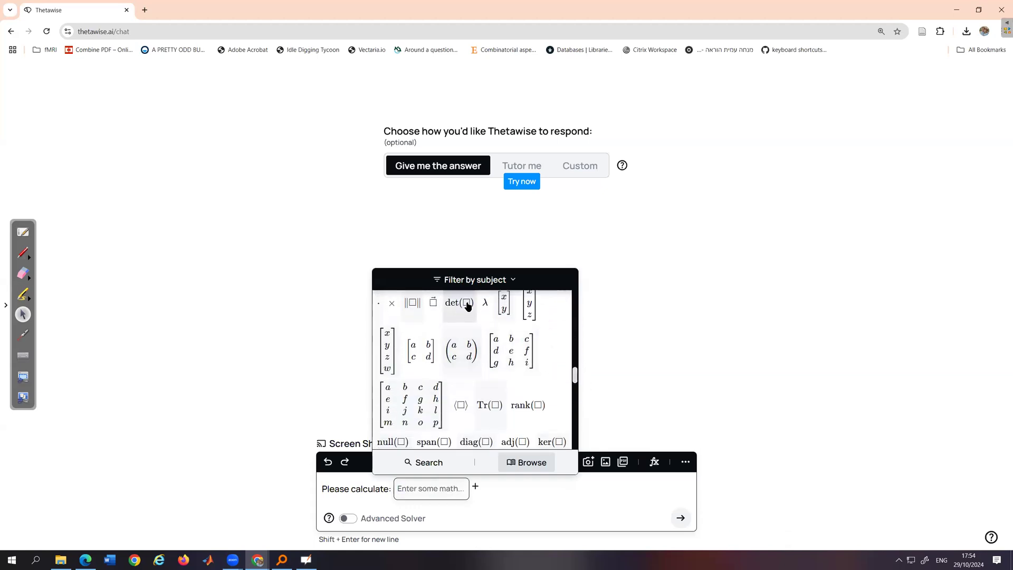
click(459, 302)
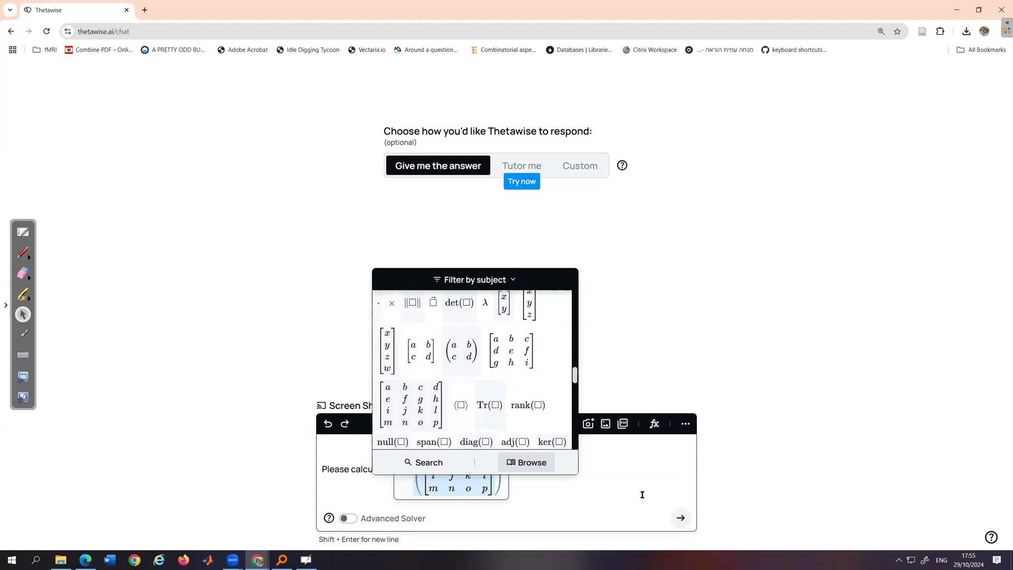
mouse_move(450, 374)
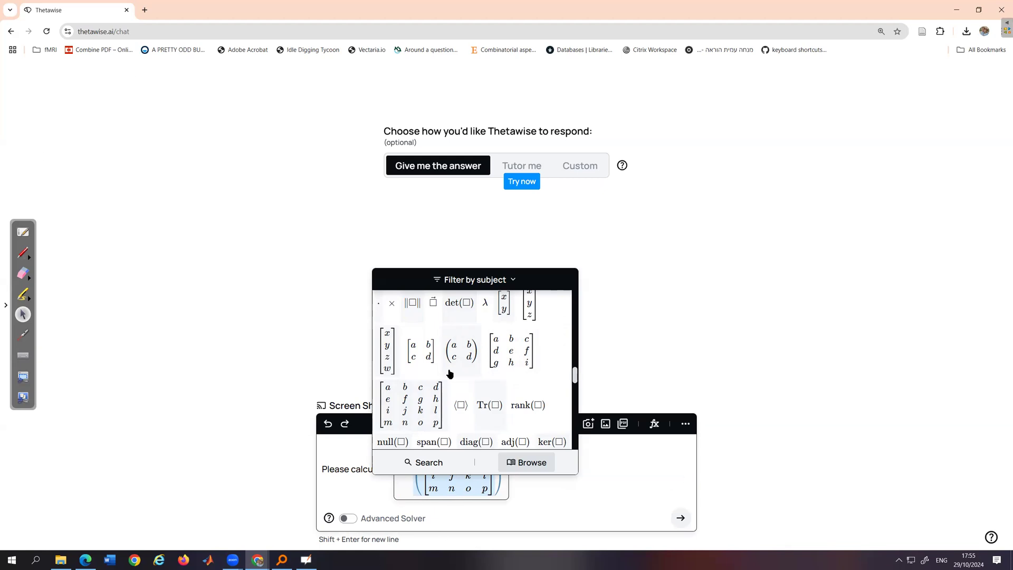
mouse_move(593, 390)
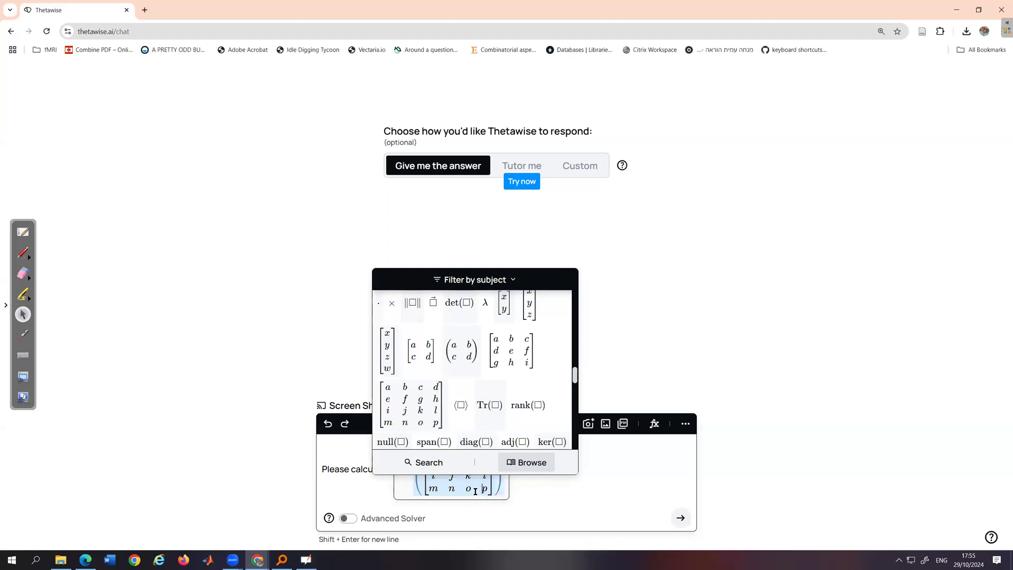
mouse_move(506, 416)
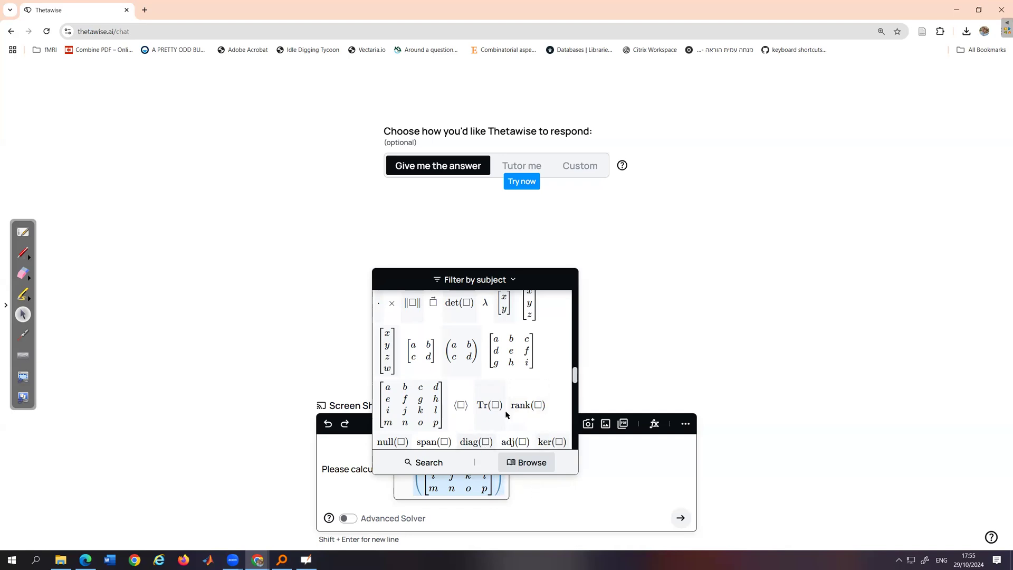
Step: Fill the matrix cells with the numeric whiteboard values and send the determinant request
click(457, 303)
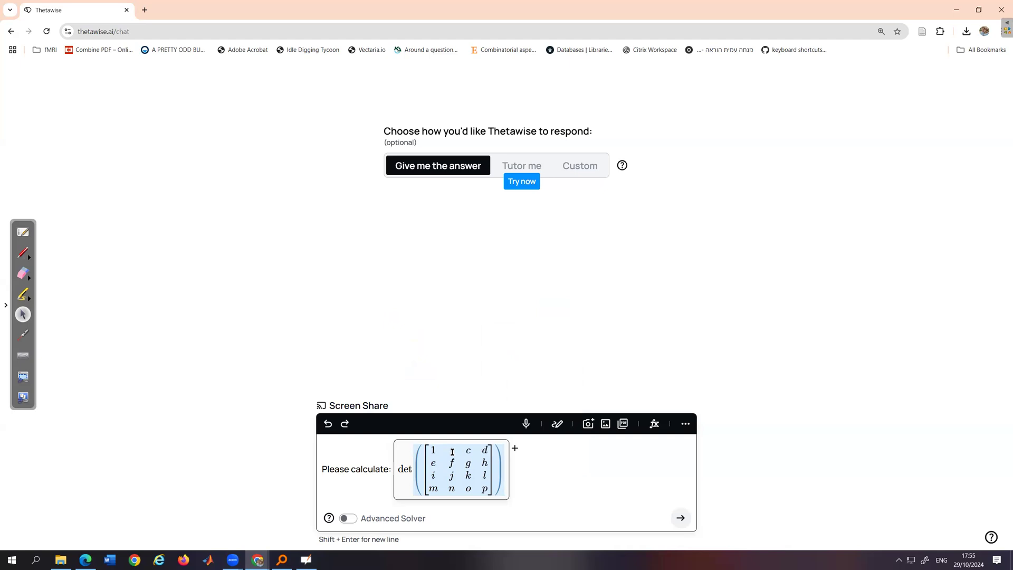
text(2)
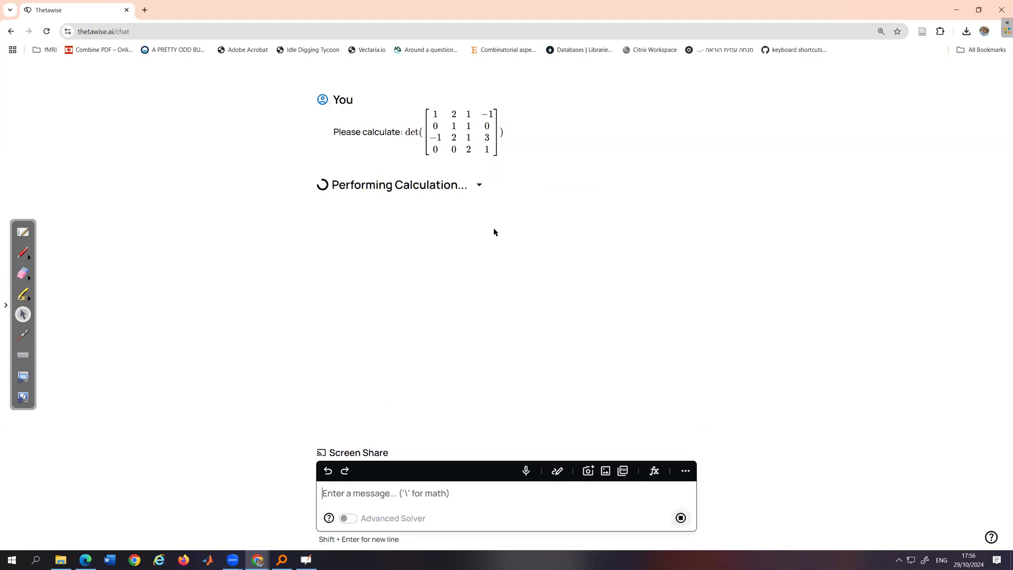
mouse_move(498, 231)
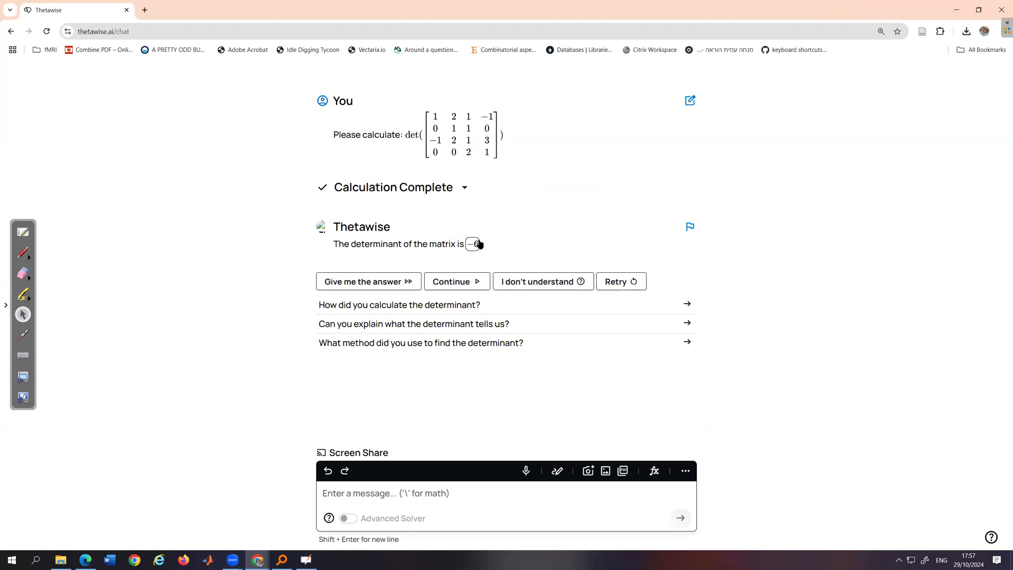
mouse_move(474, 243)
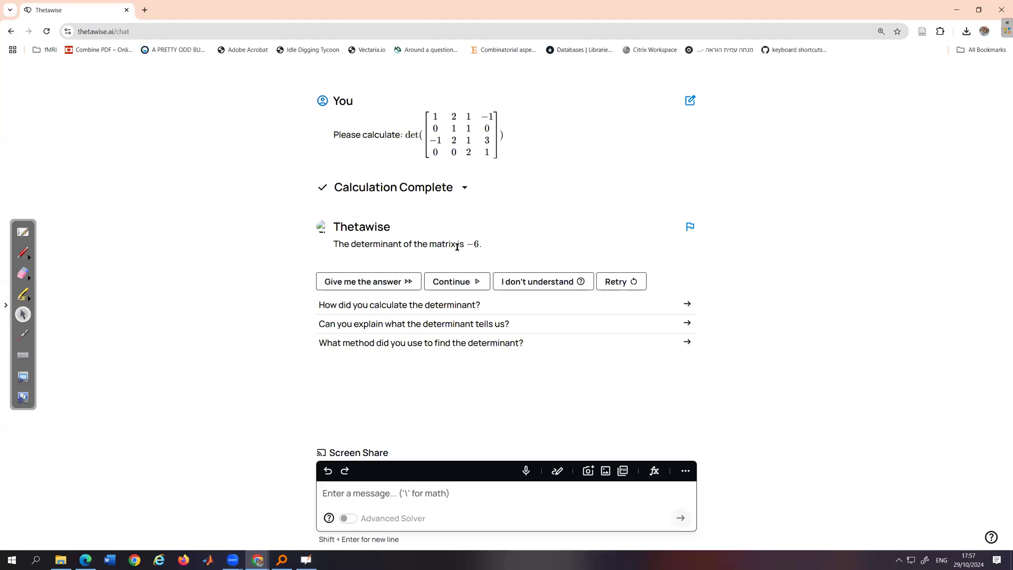
mouse_move(473, 244)
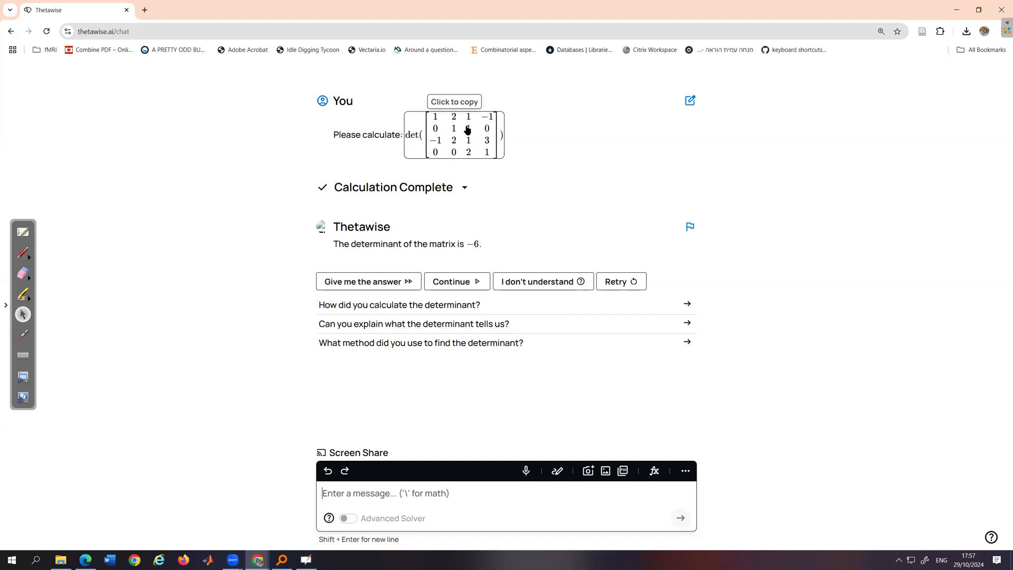
mouse_move(425, 332)
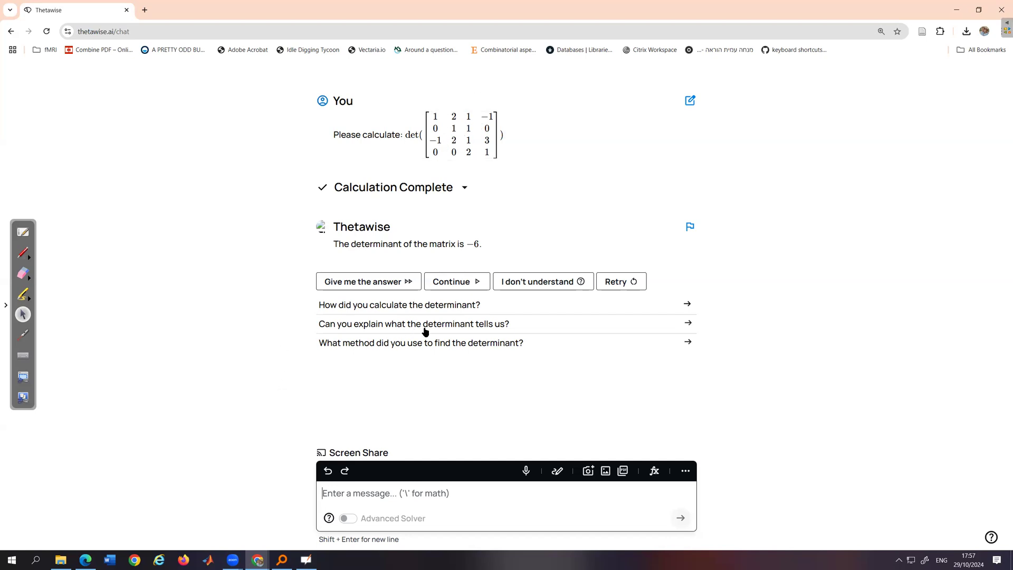
mouse_move(338, 312)
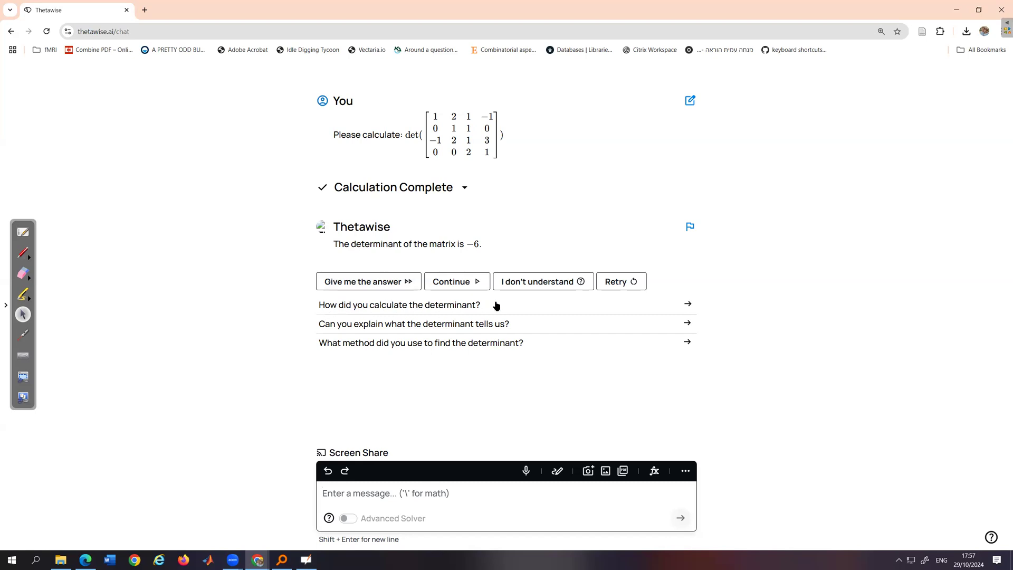
mouse_move(405, 303)
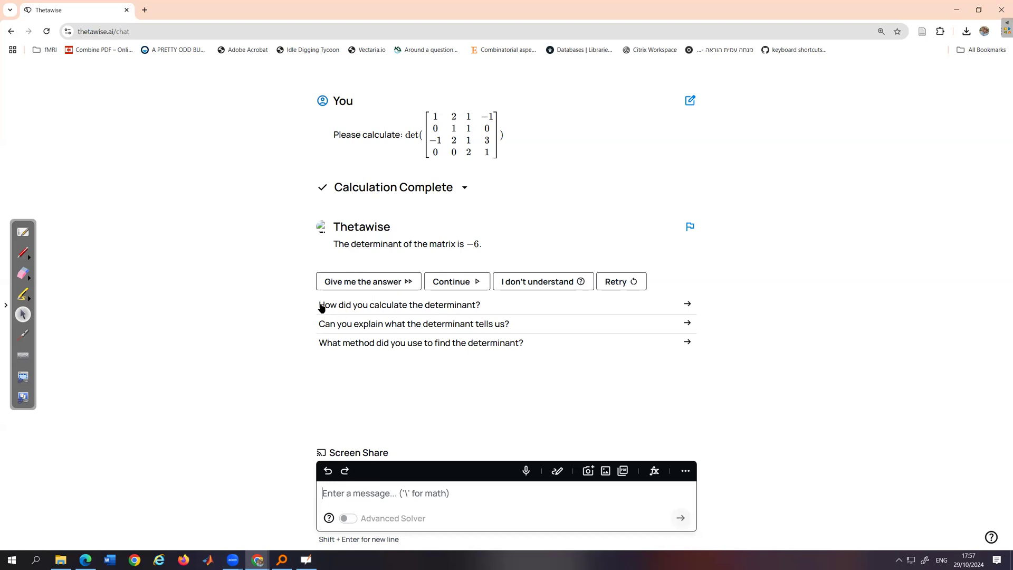
mouse_move(416, 298)
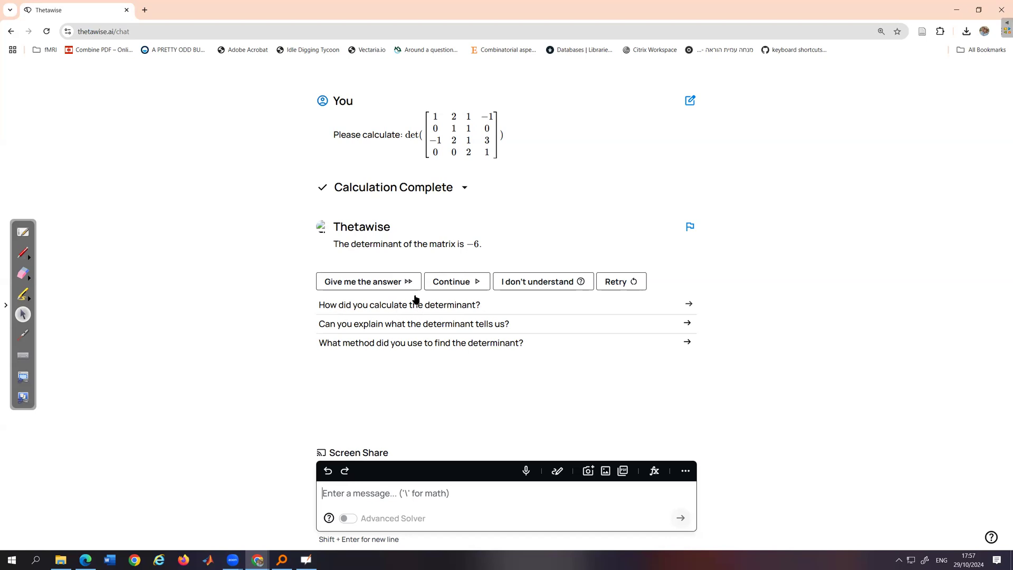
Step: Ask how the determinant was calculated and read the first-row cofactor expansion giving −6
click(399, 304)
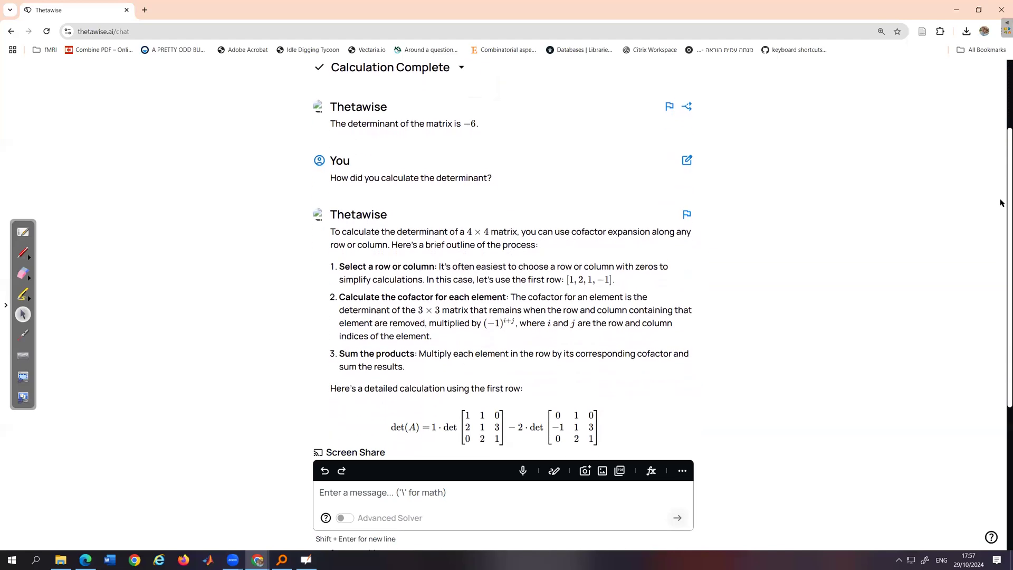
scroll(down, 3)
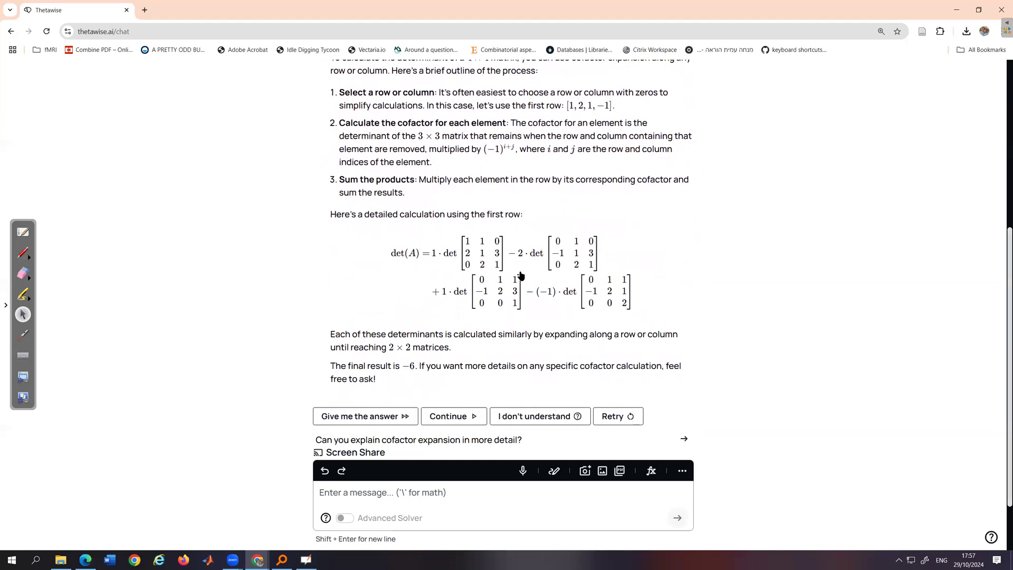
mouse_move(469, 269)
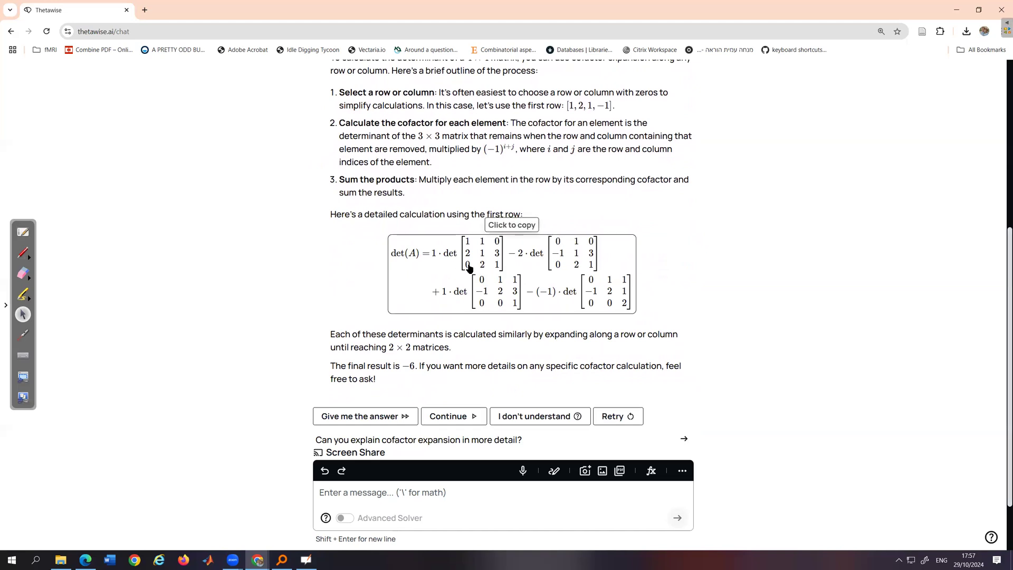
mouse_move(517, 295)
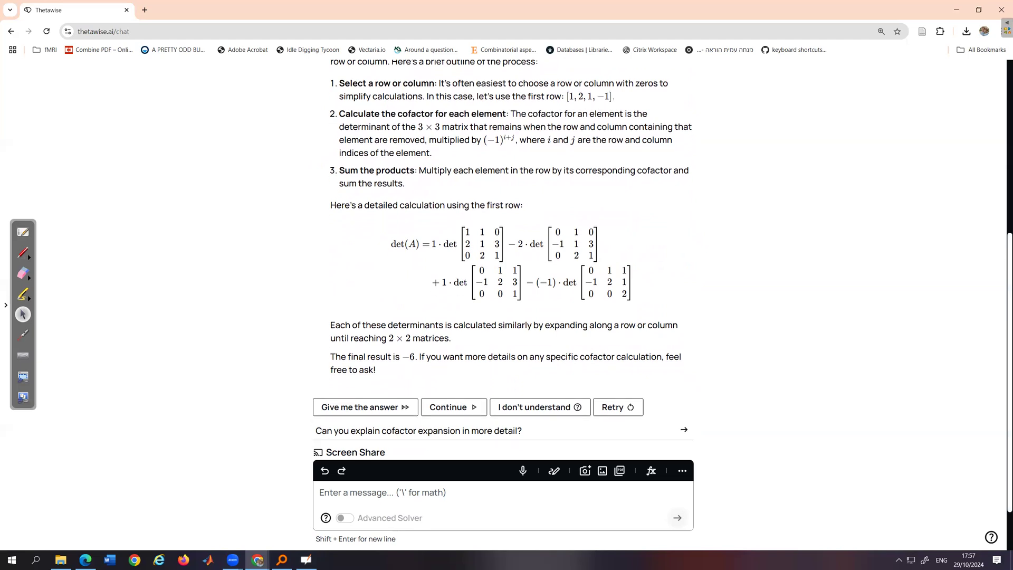
scroll(down, 3)
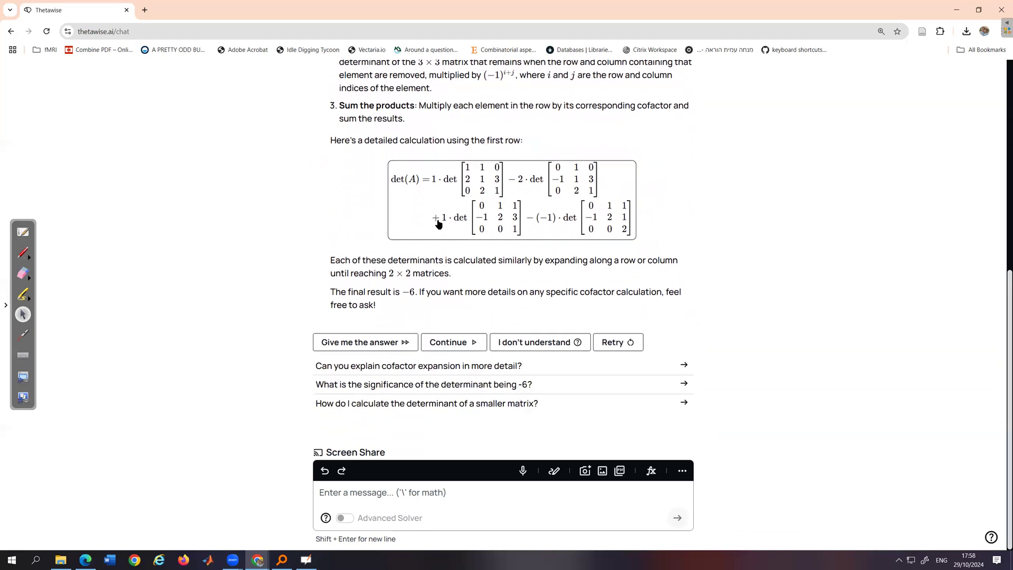
mouse_move(557, 199)
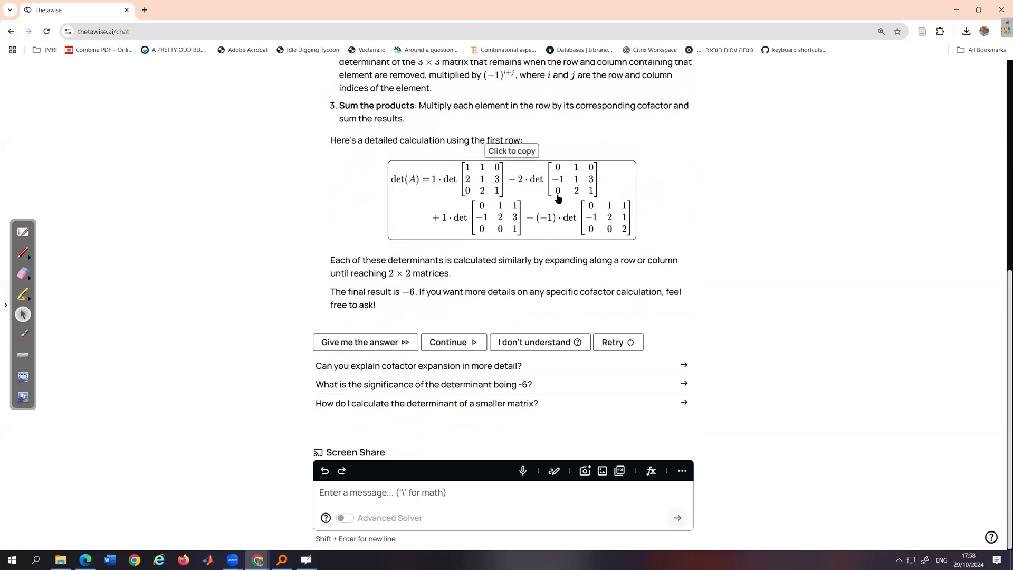
mouse_move(457, 203)
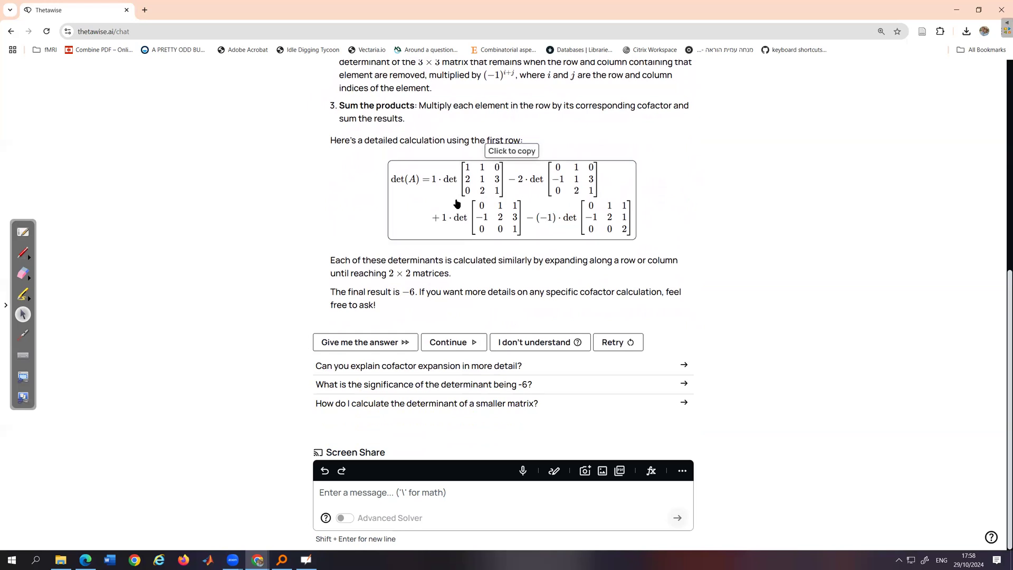
mouse_move(499, 197)
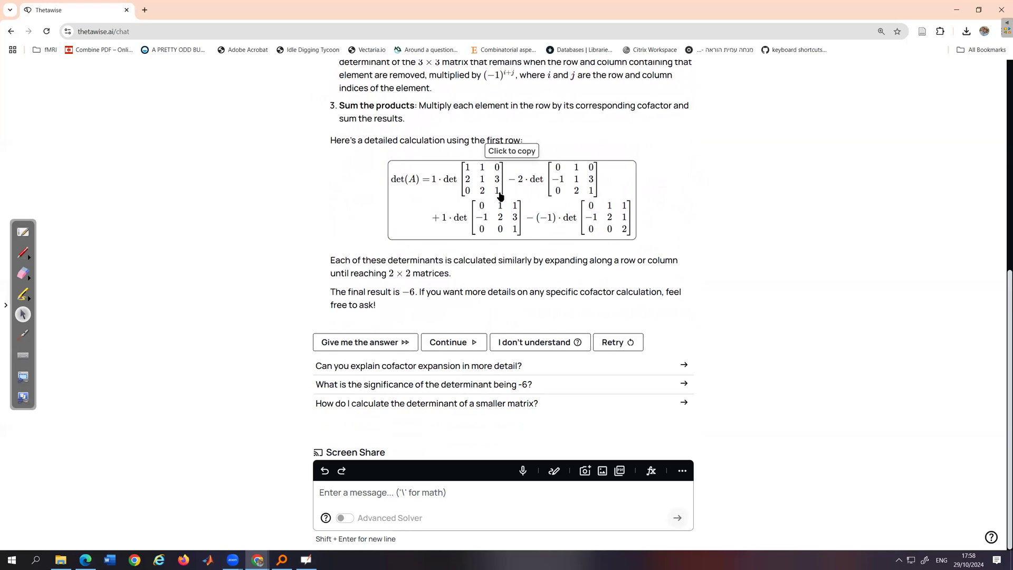
mouse_move(539, 227)
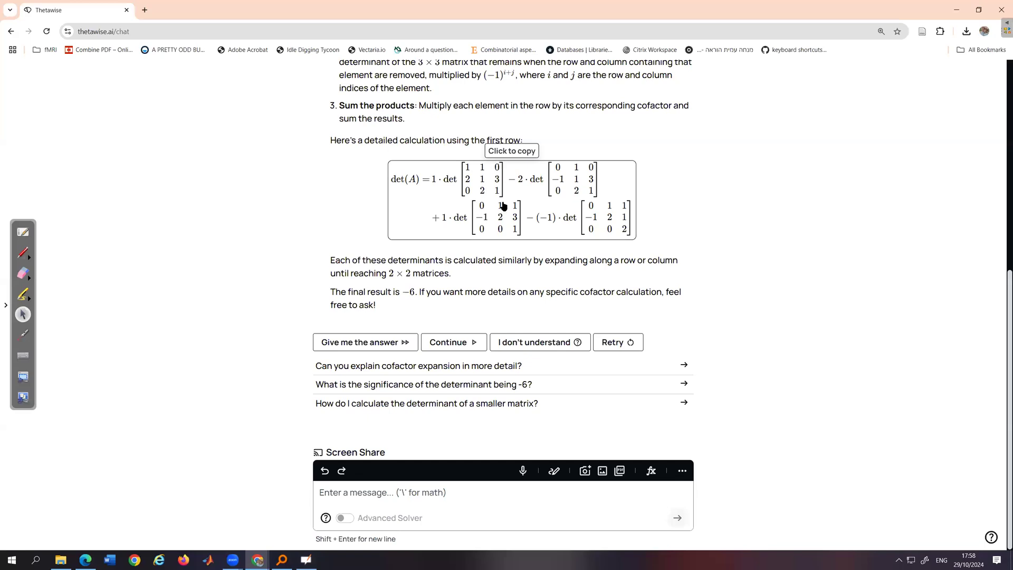
mouse_move(605, 197)
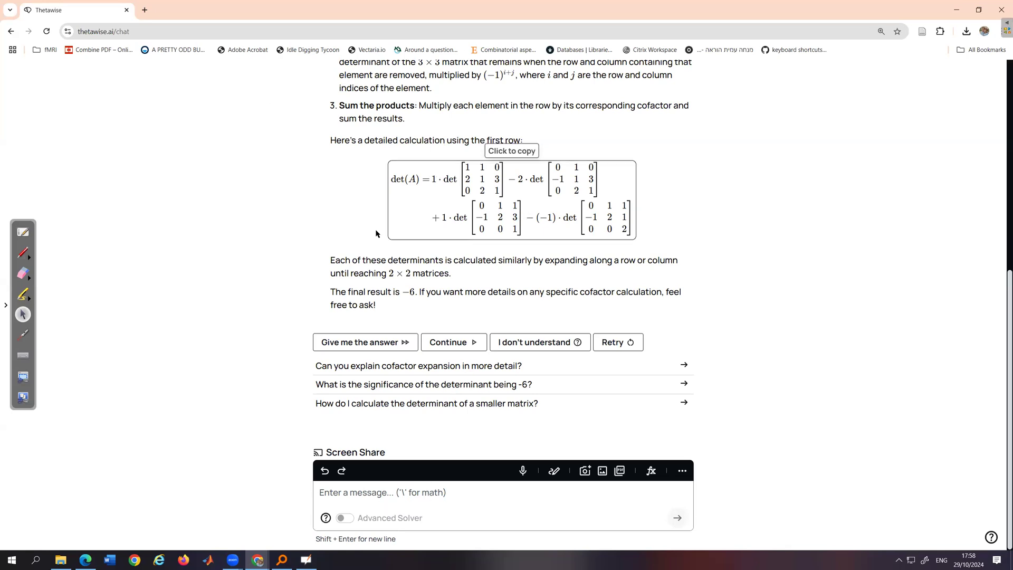
mouse_move(467, 202)
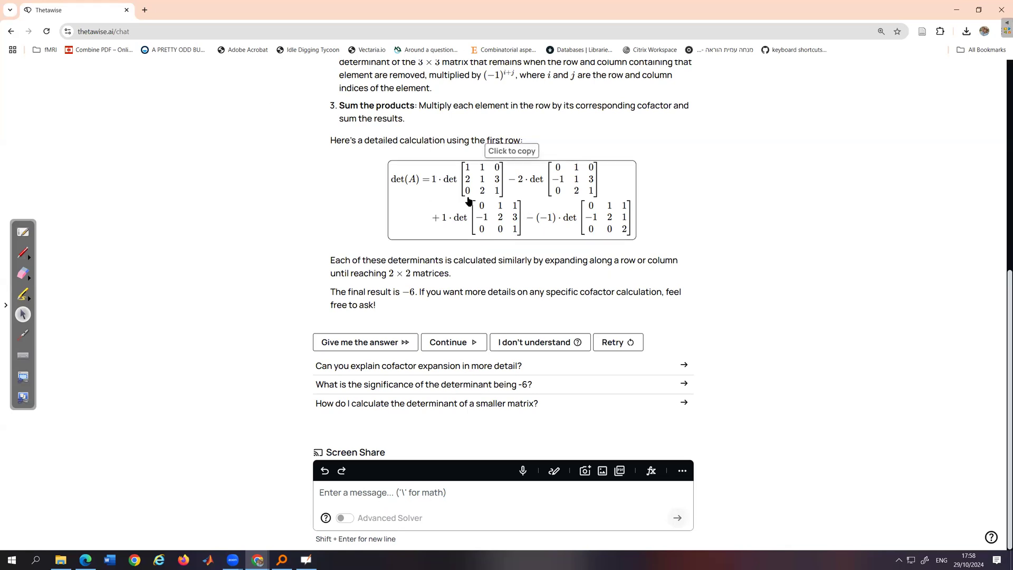
mouse_move(456, 352)
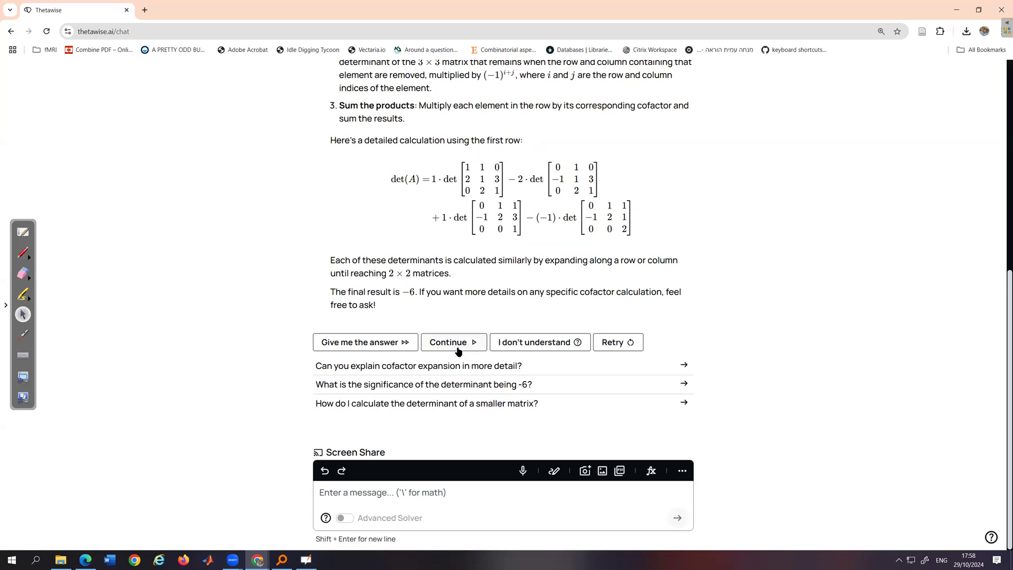
mouse_move(473, 167)
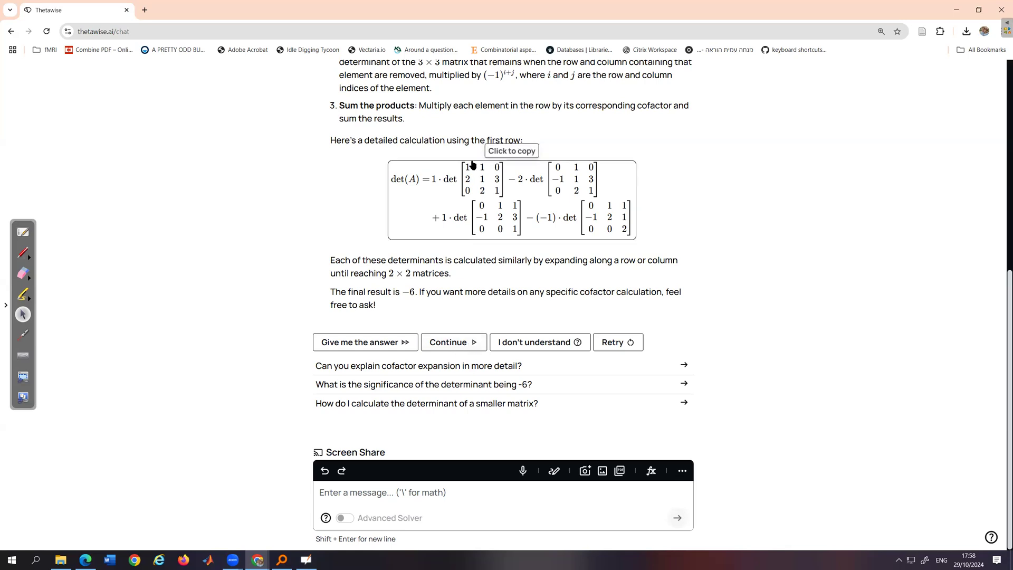
mouse_move(581, 184)
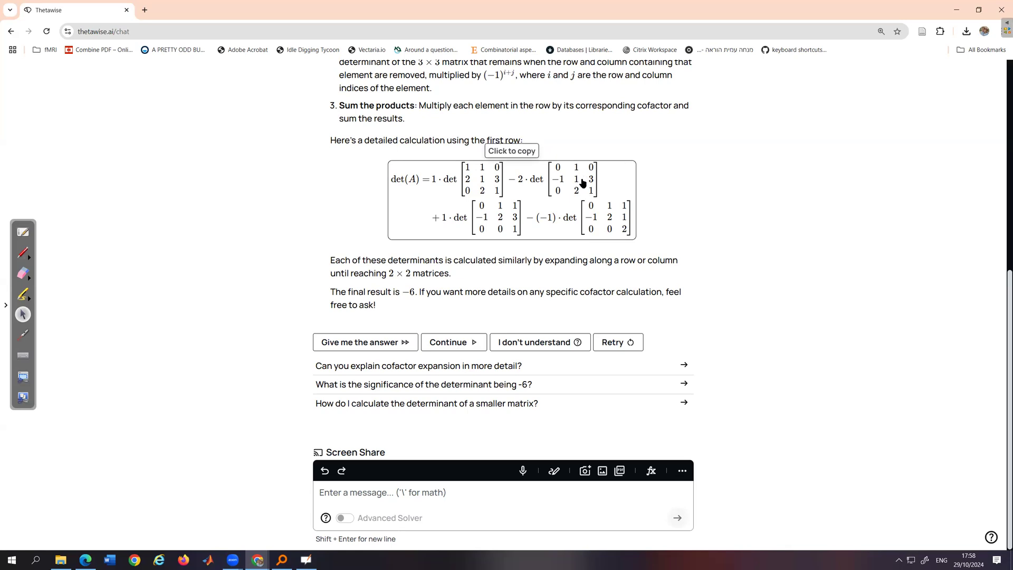
mouse_move(519, 430)
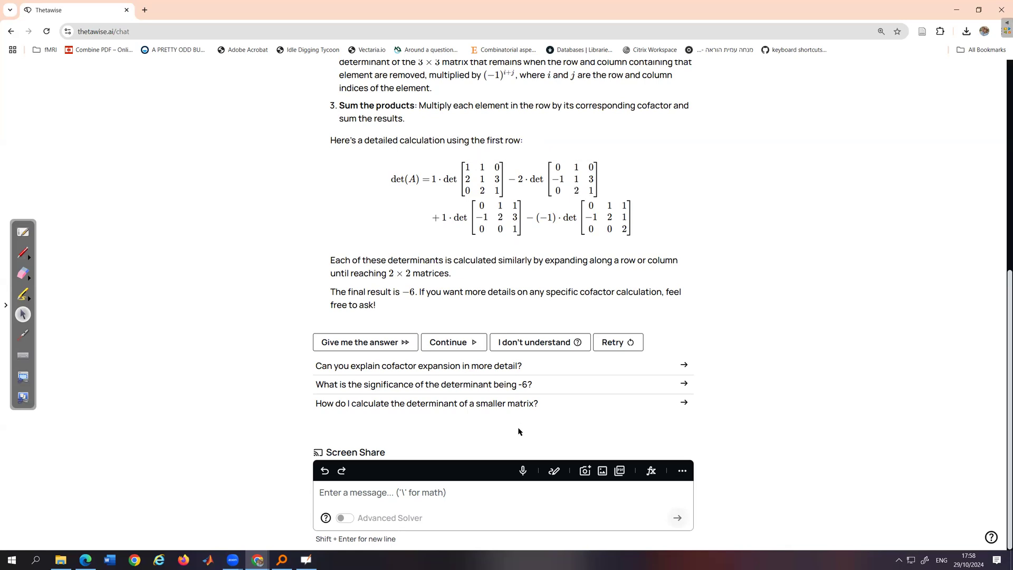
Step: Continue the explanation and read the cofactors −7, −2, 1, 2 summed to det(A) = −6
click(452, 341)
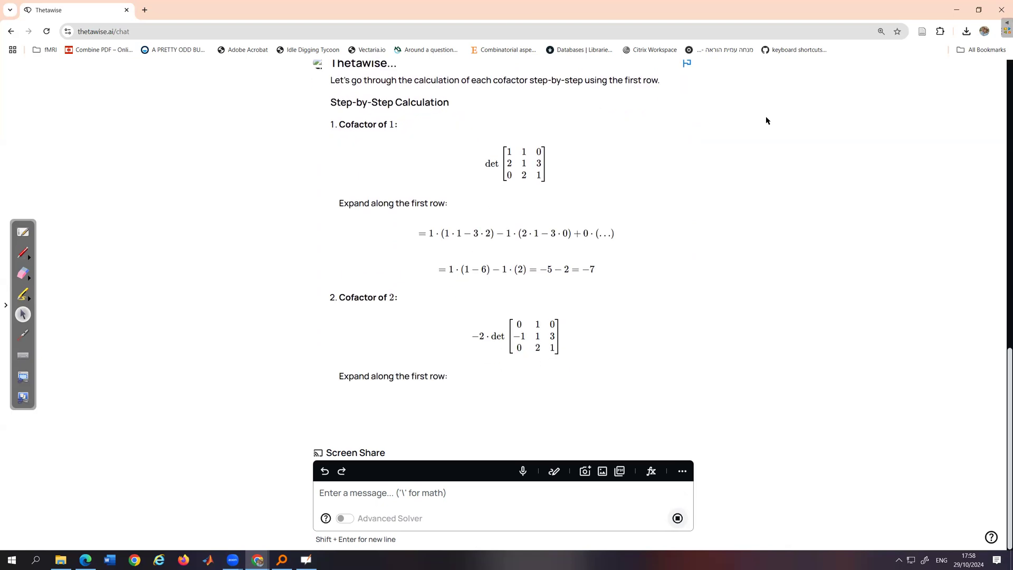
scroll(down, 3)
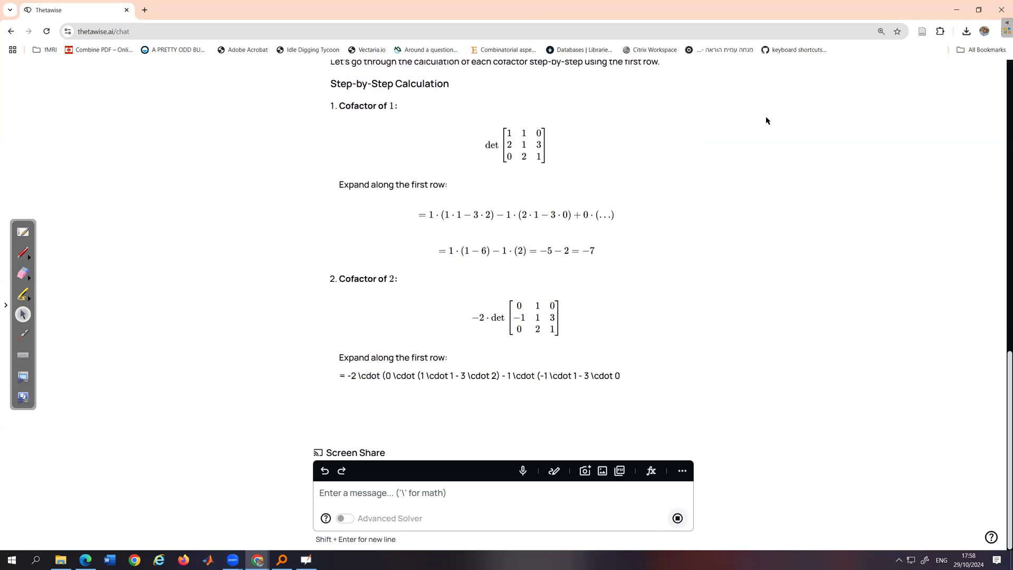
scroll(down, 3)
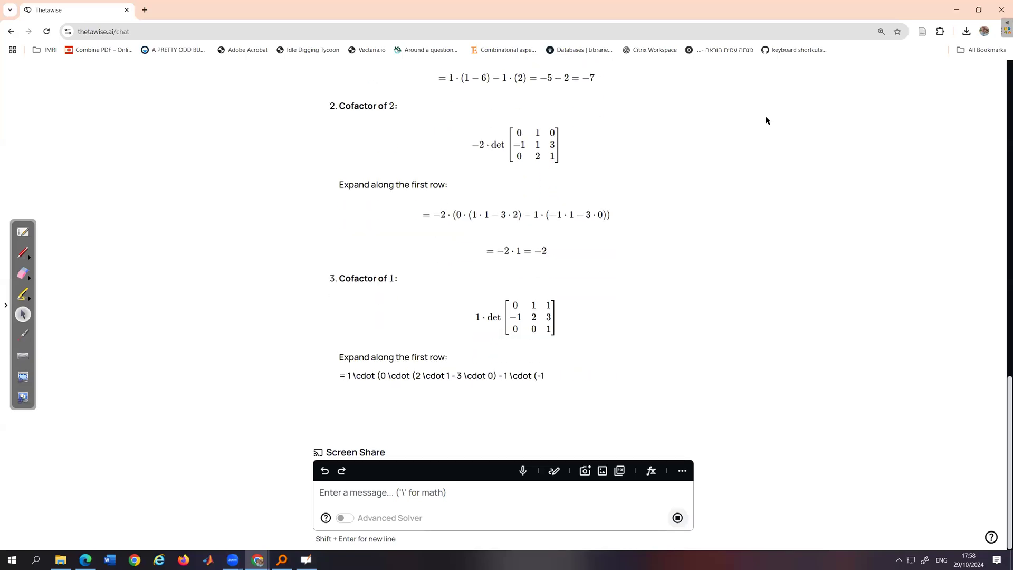
scroll(down, 3)
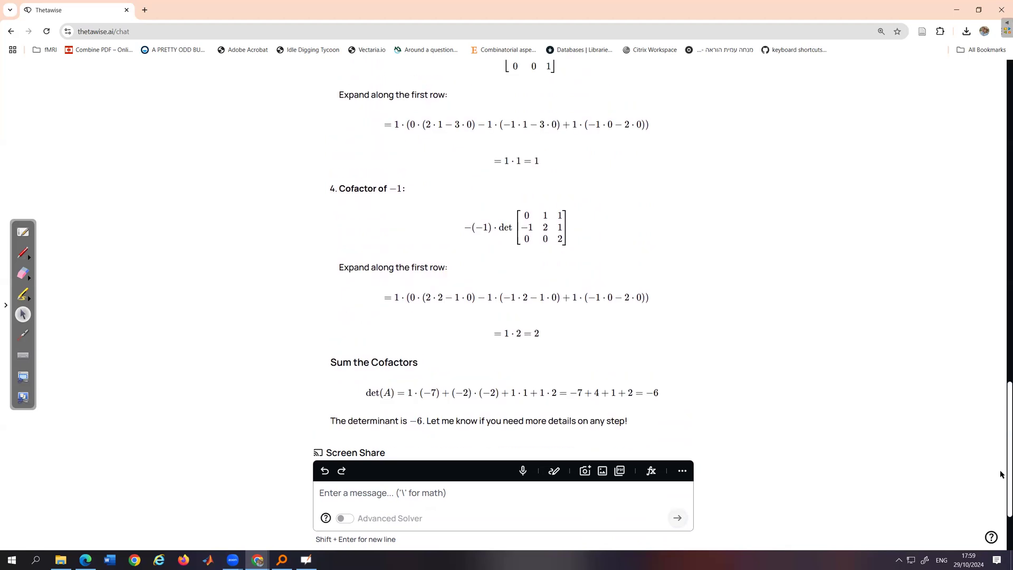
scroll(up, 3)
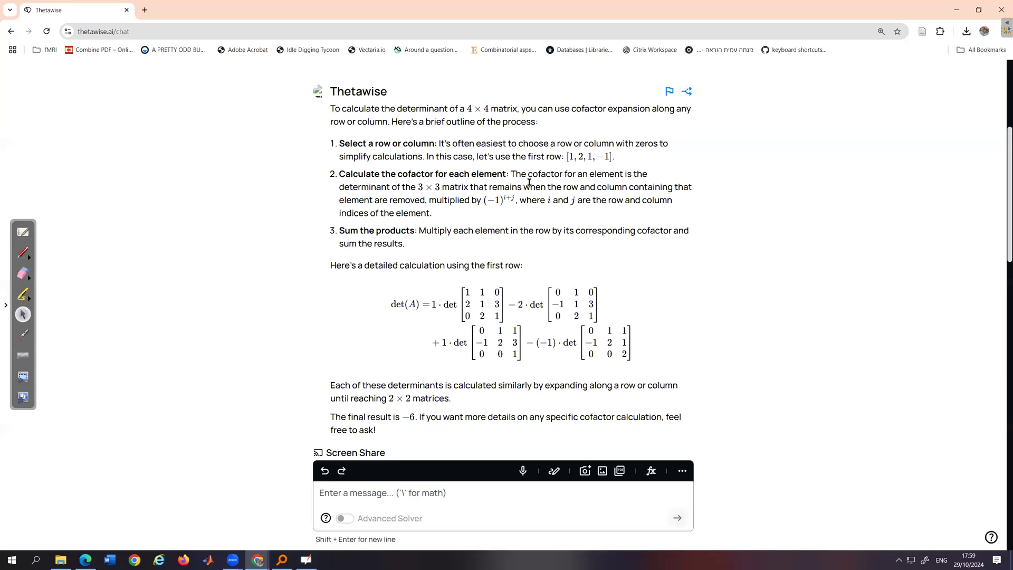
mouse_move(513, 341)
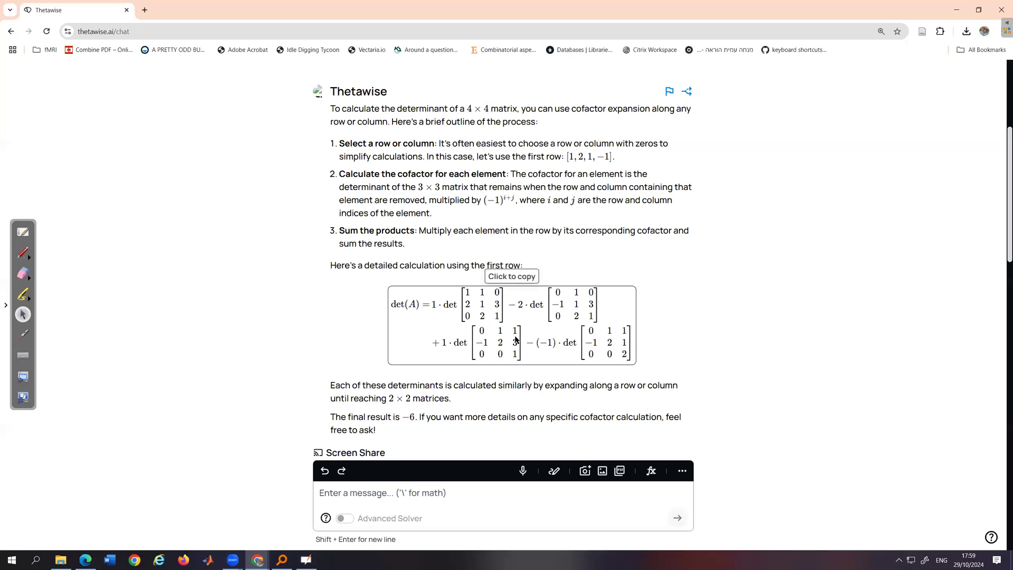
mouse_move(1000, 219)
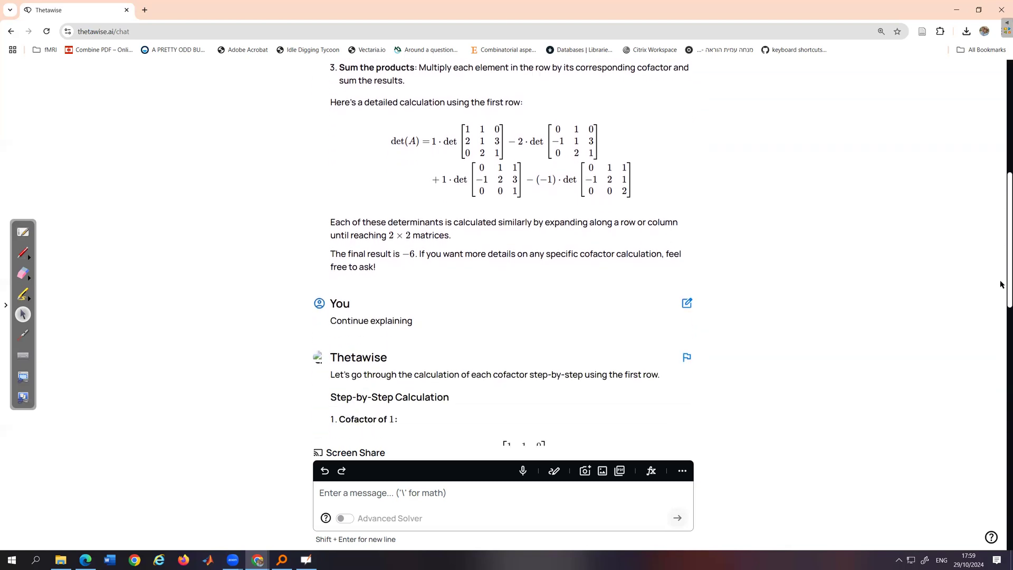
scroll(down, 3)
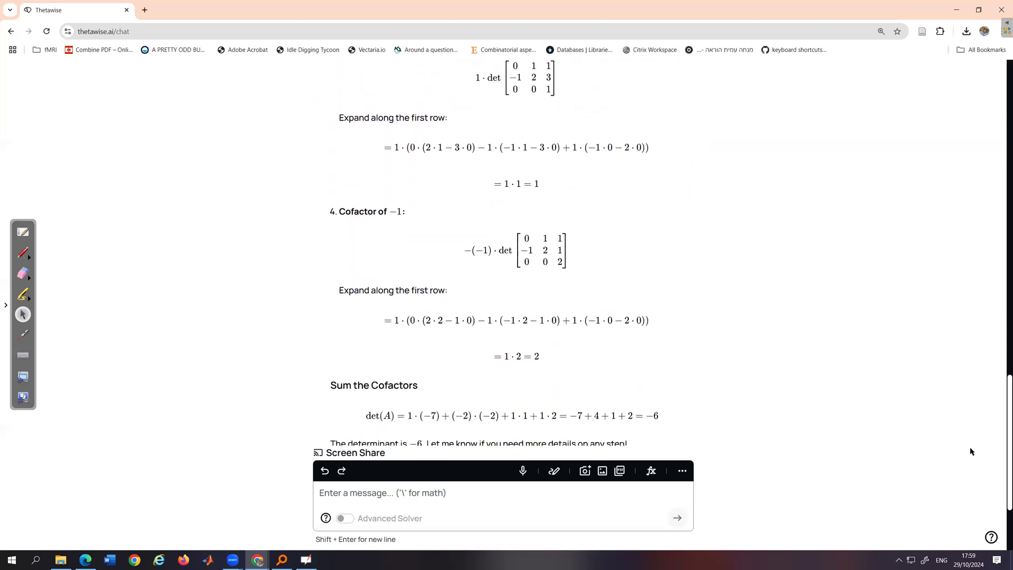
scroll(down, 3)
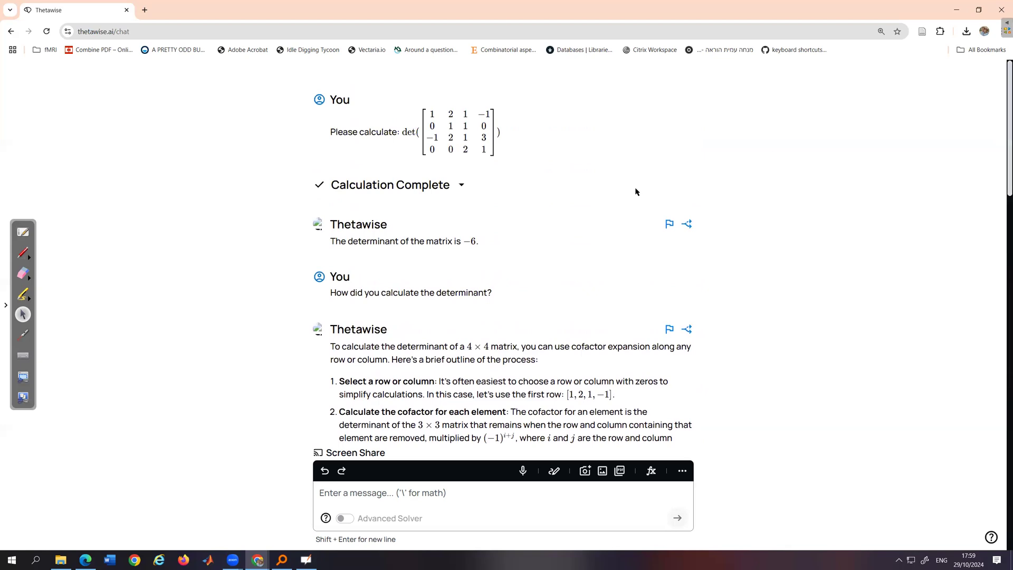
mouse_move(994, 113)
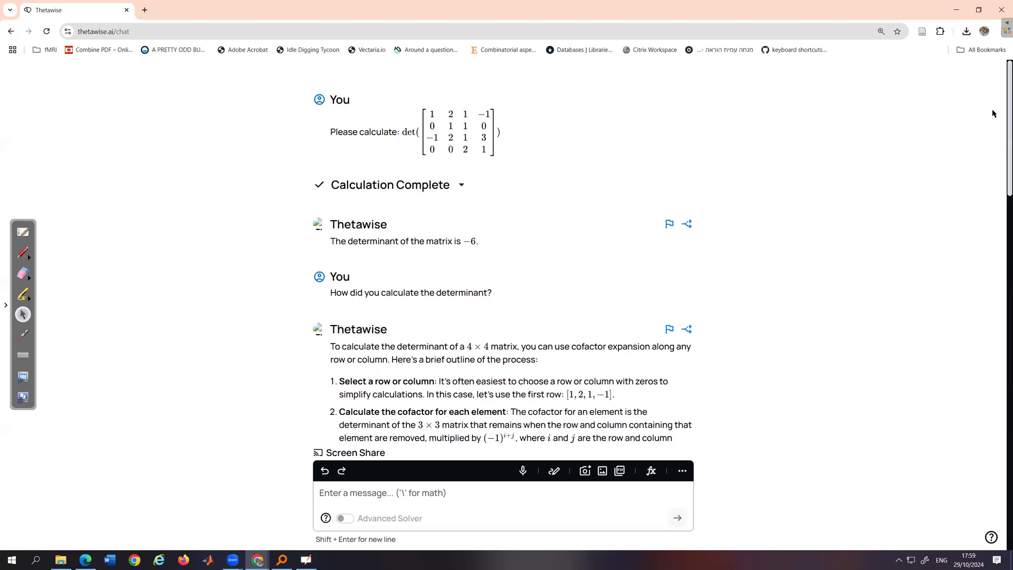